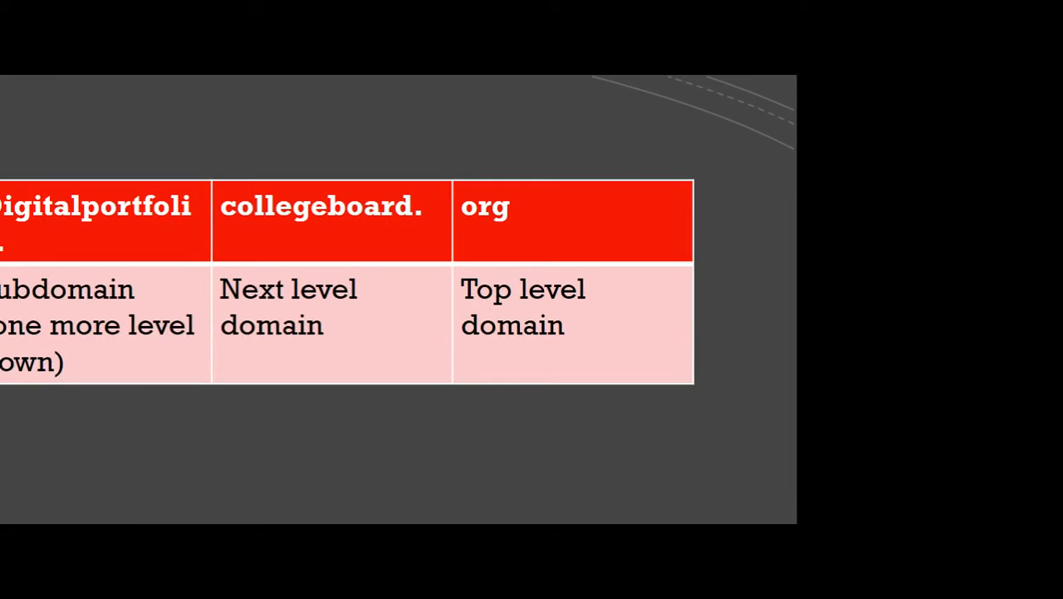
scroll("up", 3)
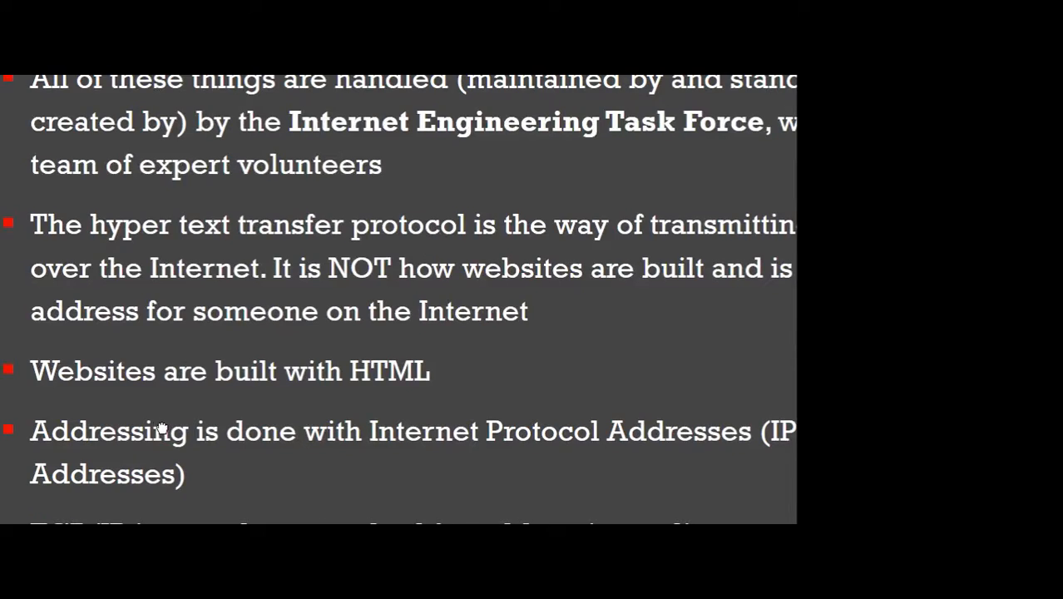
scroll("down", 3)
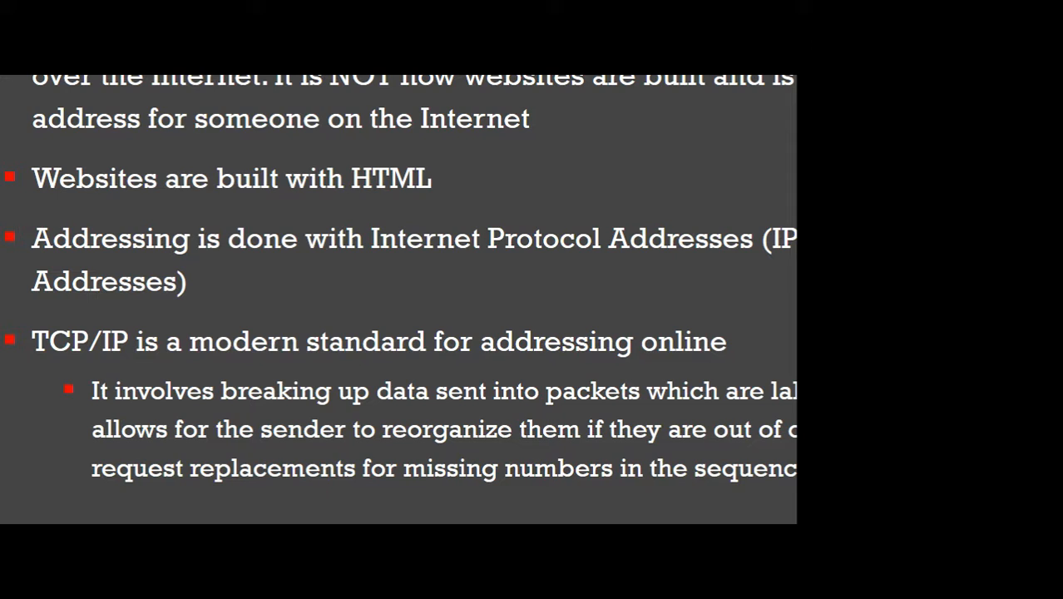